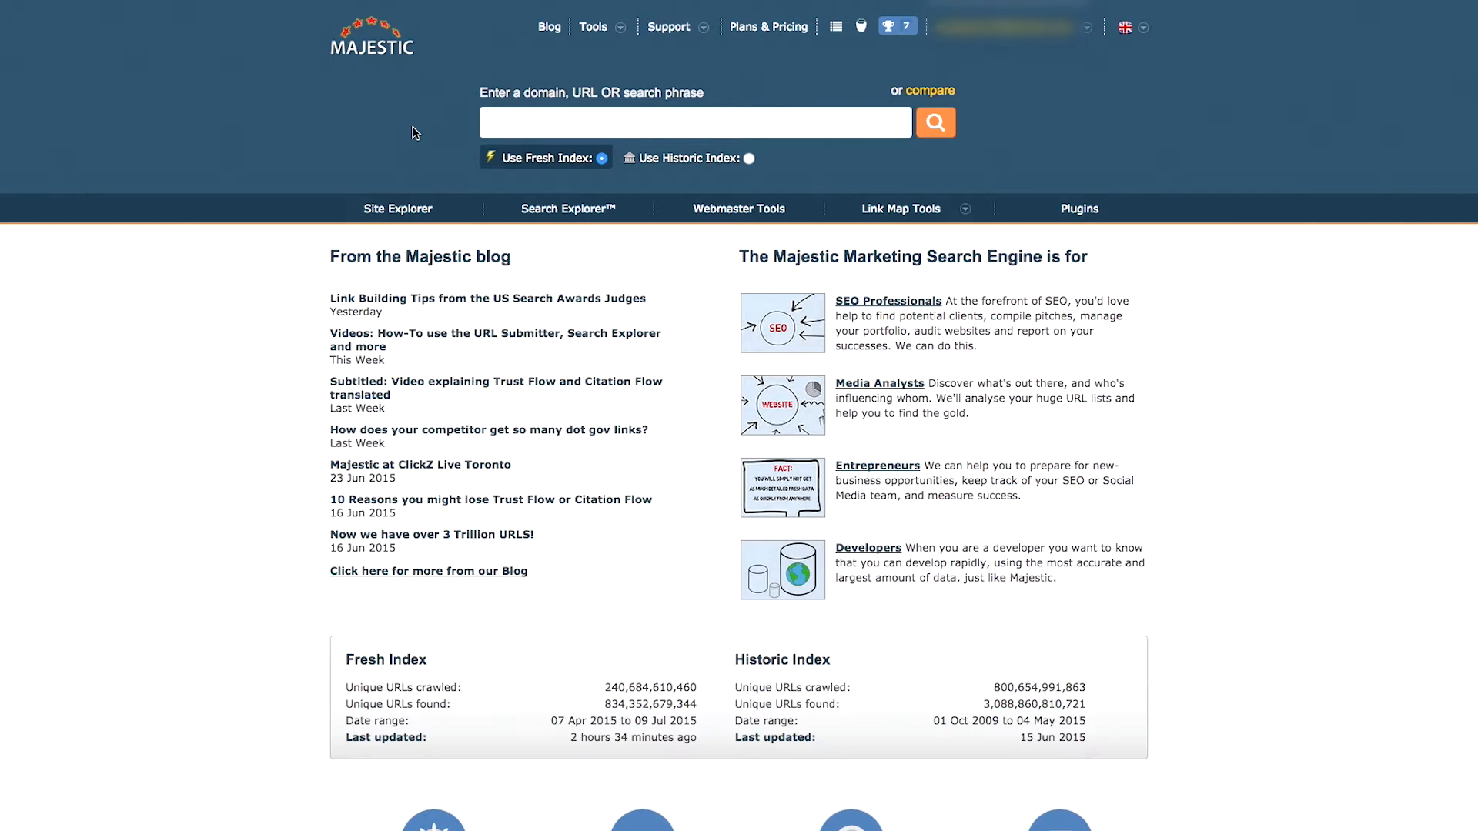
Step: From the Tools menu reach Webmaster Tools and submit example.com for ownership verification
{"action": "left_click", "coordinate": [594, 27]}
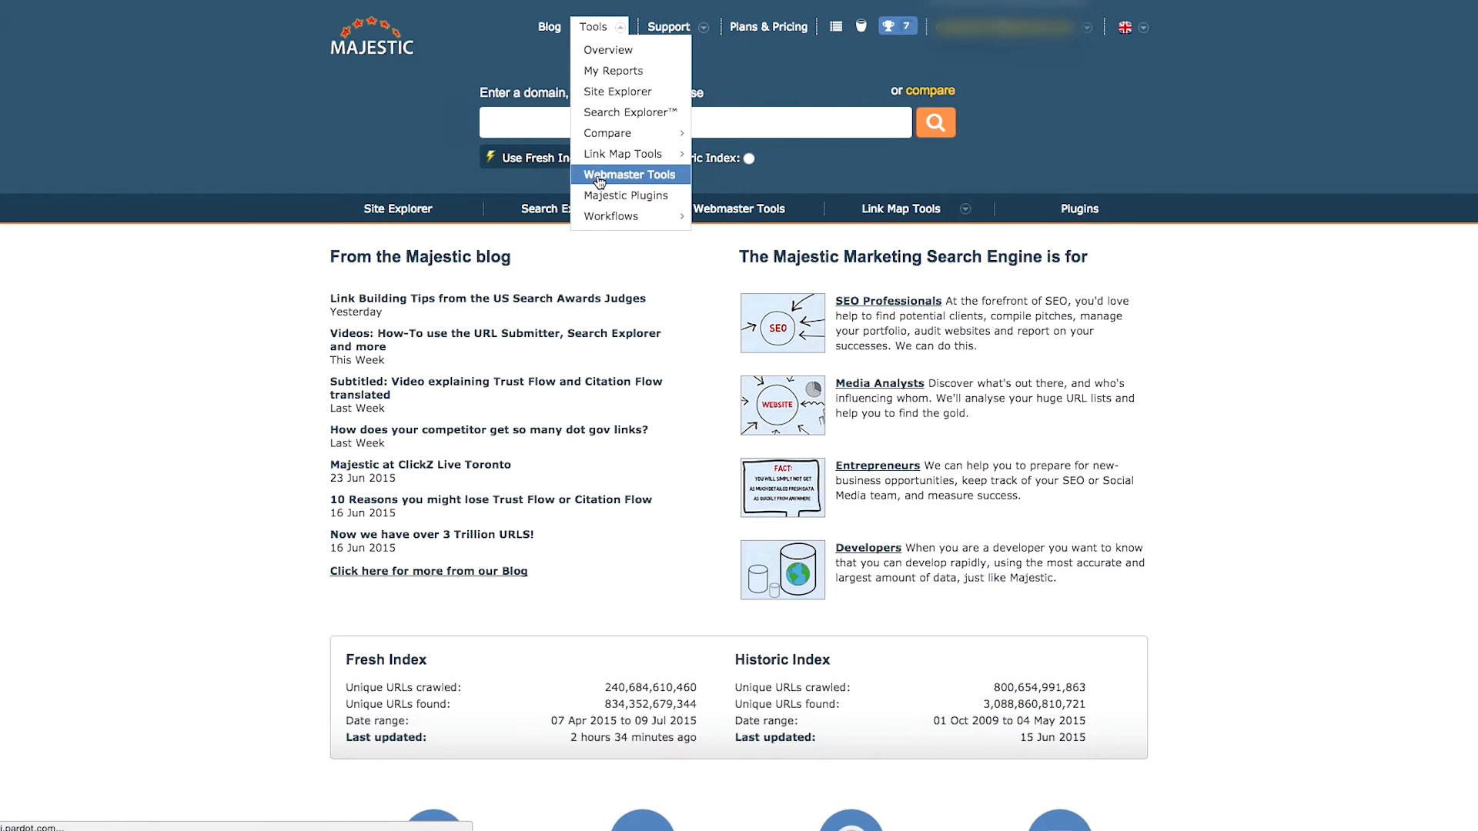
{"action": "left_click", "coordinate": [628, 174]}
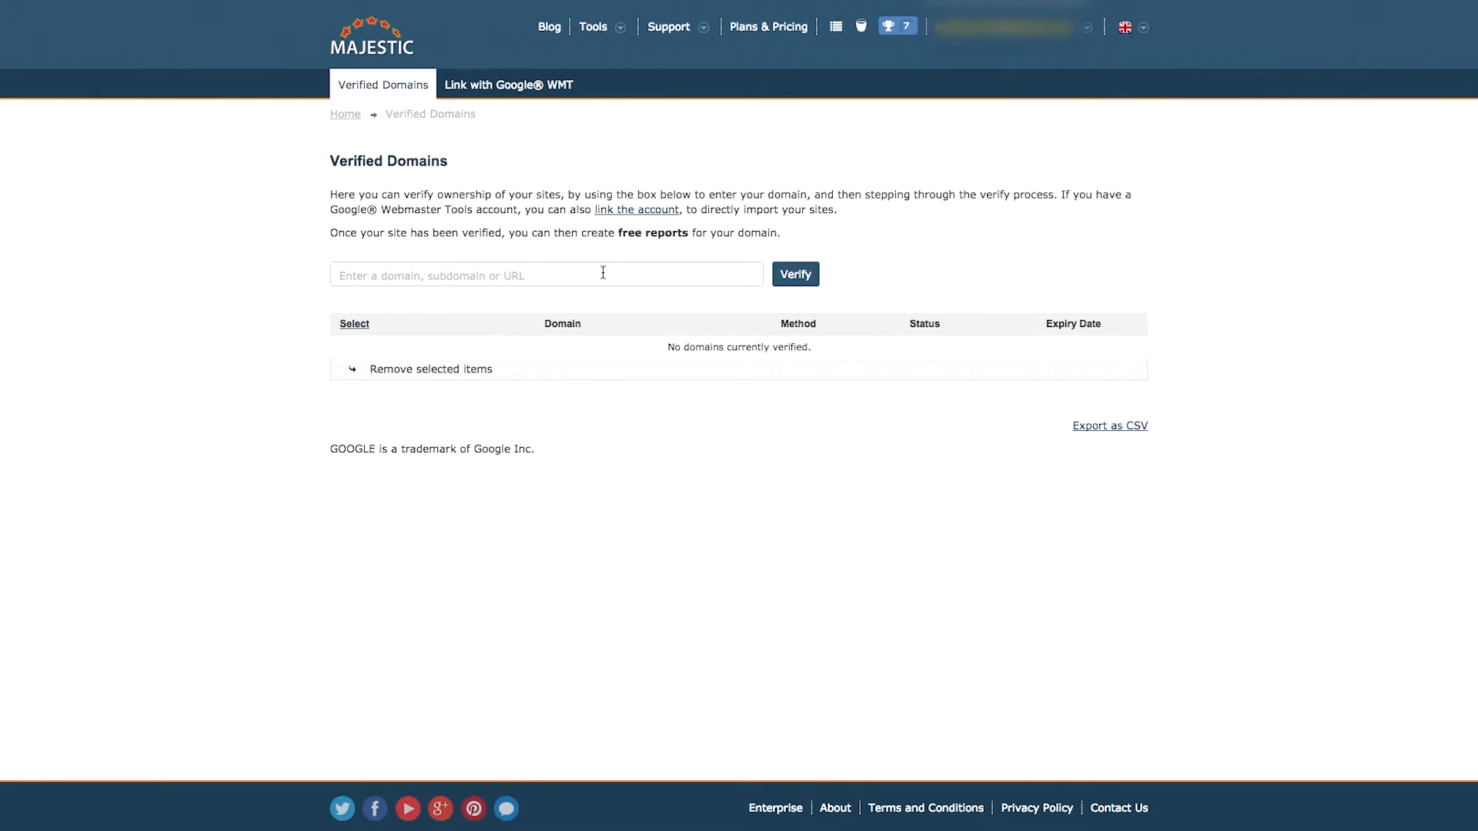
{"action": "type", "text": "example."}
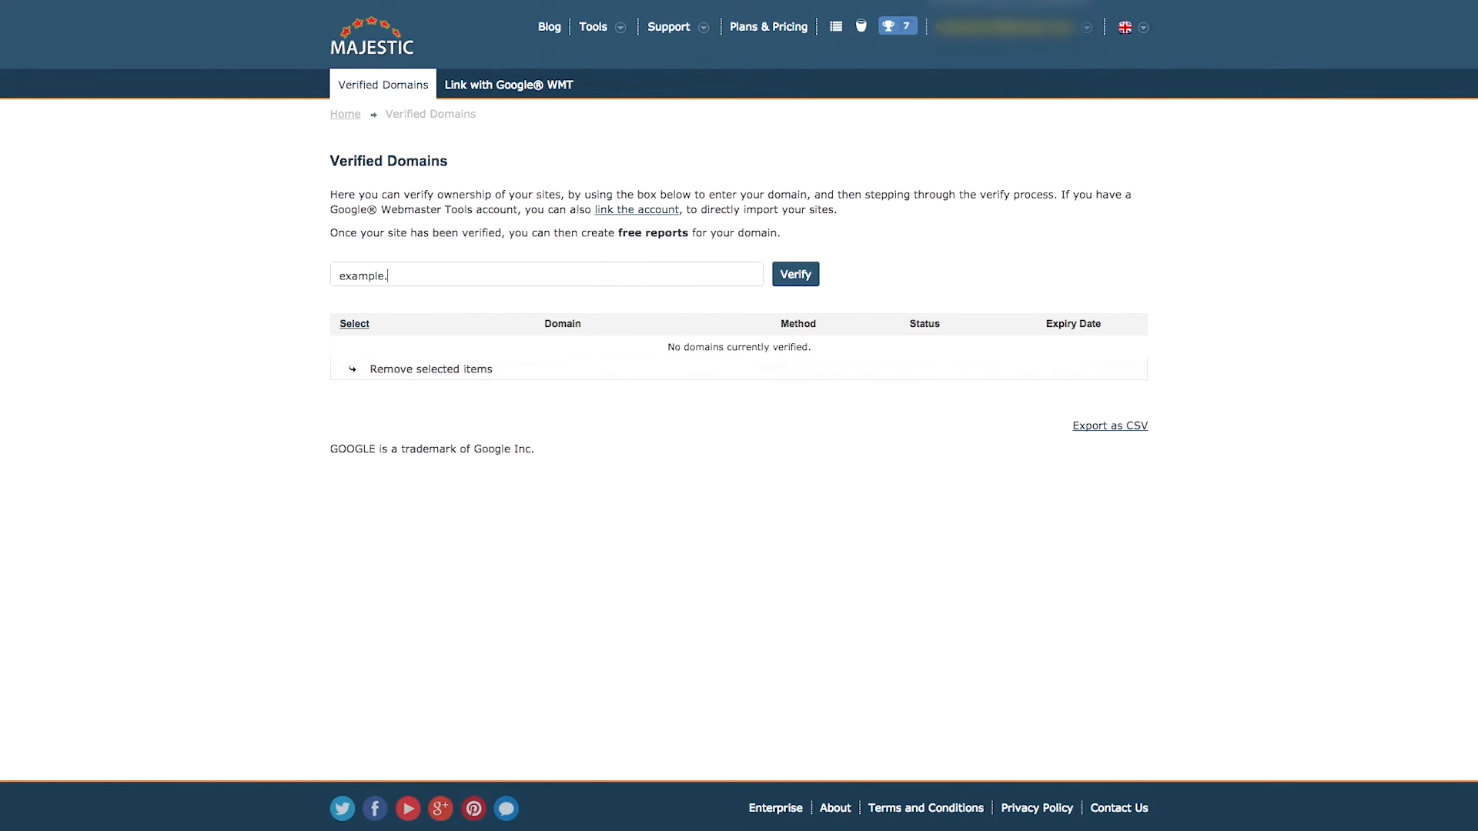
{"action": "left_click", "coordinate": [794, 274]}
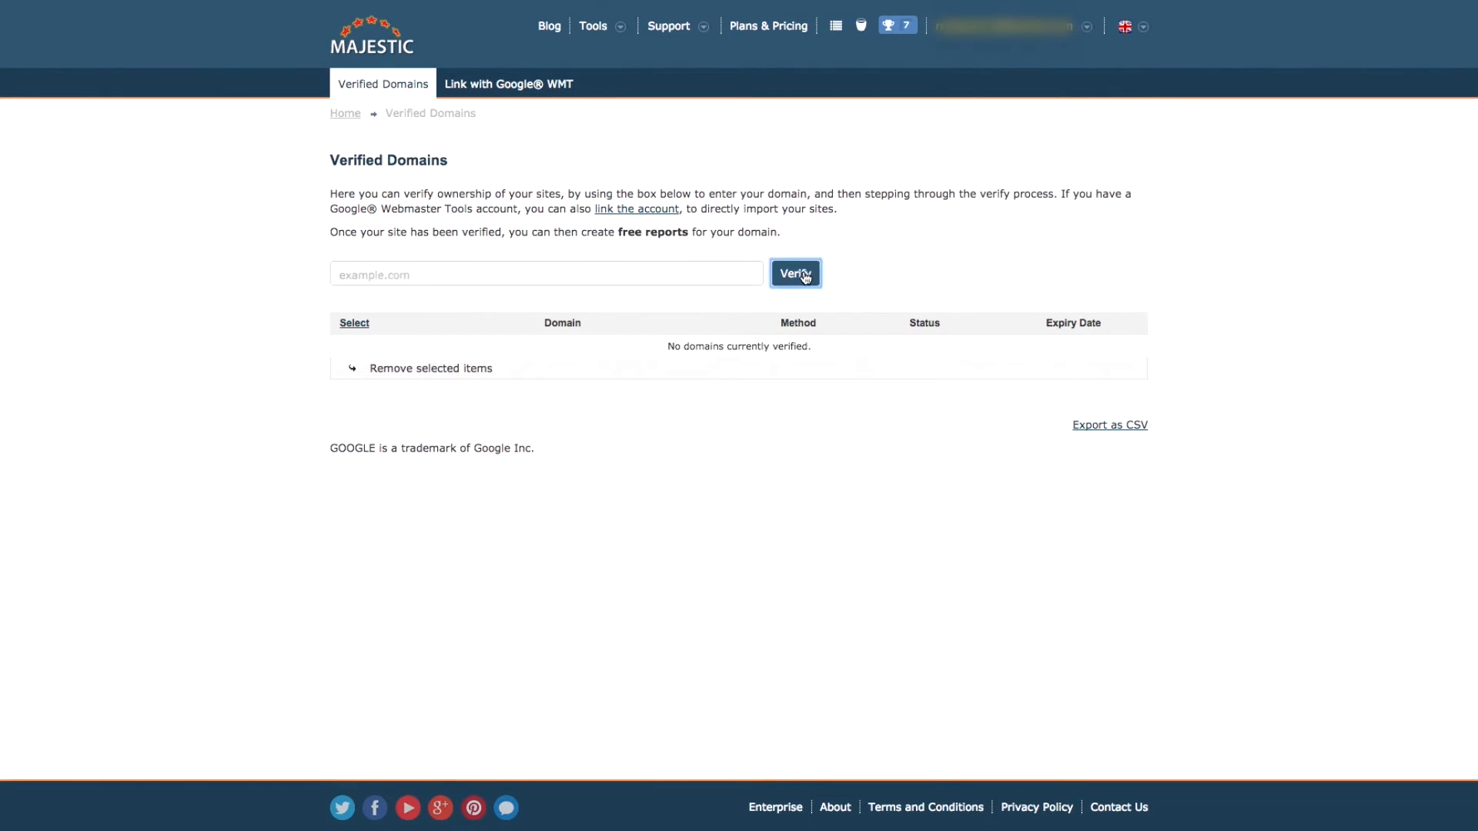
Step: Launch the domain verification wizard showing meta tag, text file and Google Webmaster Tools options
{"action": "left_click", "coordinate": [794, 274]}
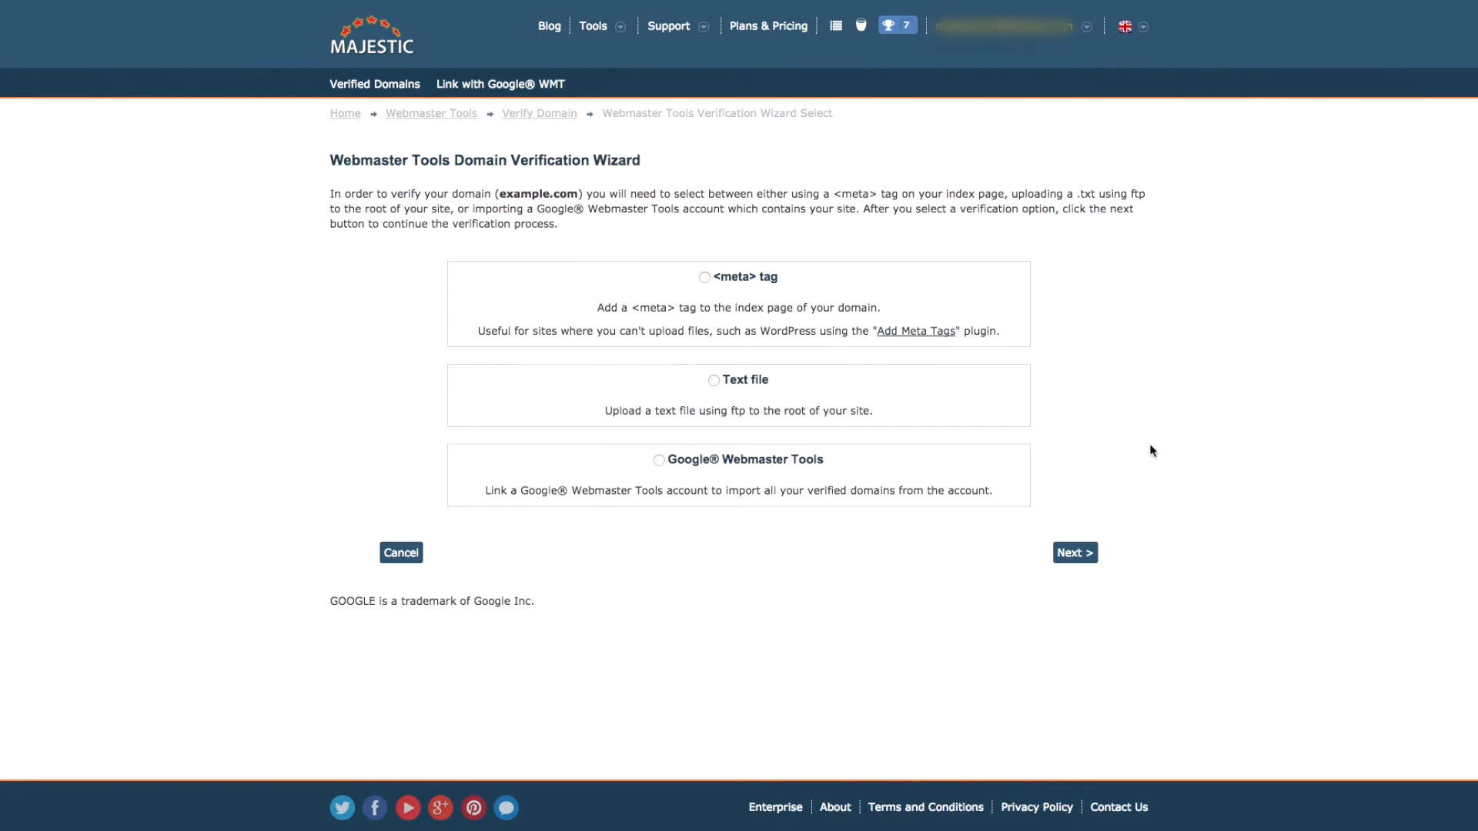
{"action": "mouse_move", "coordinate": [1137, 434]}
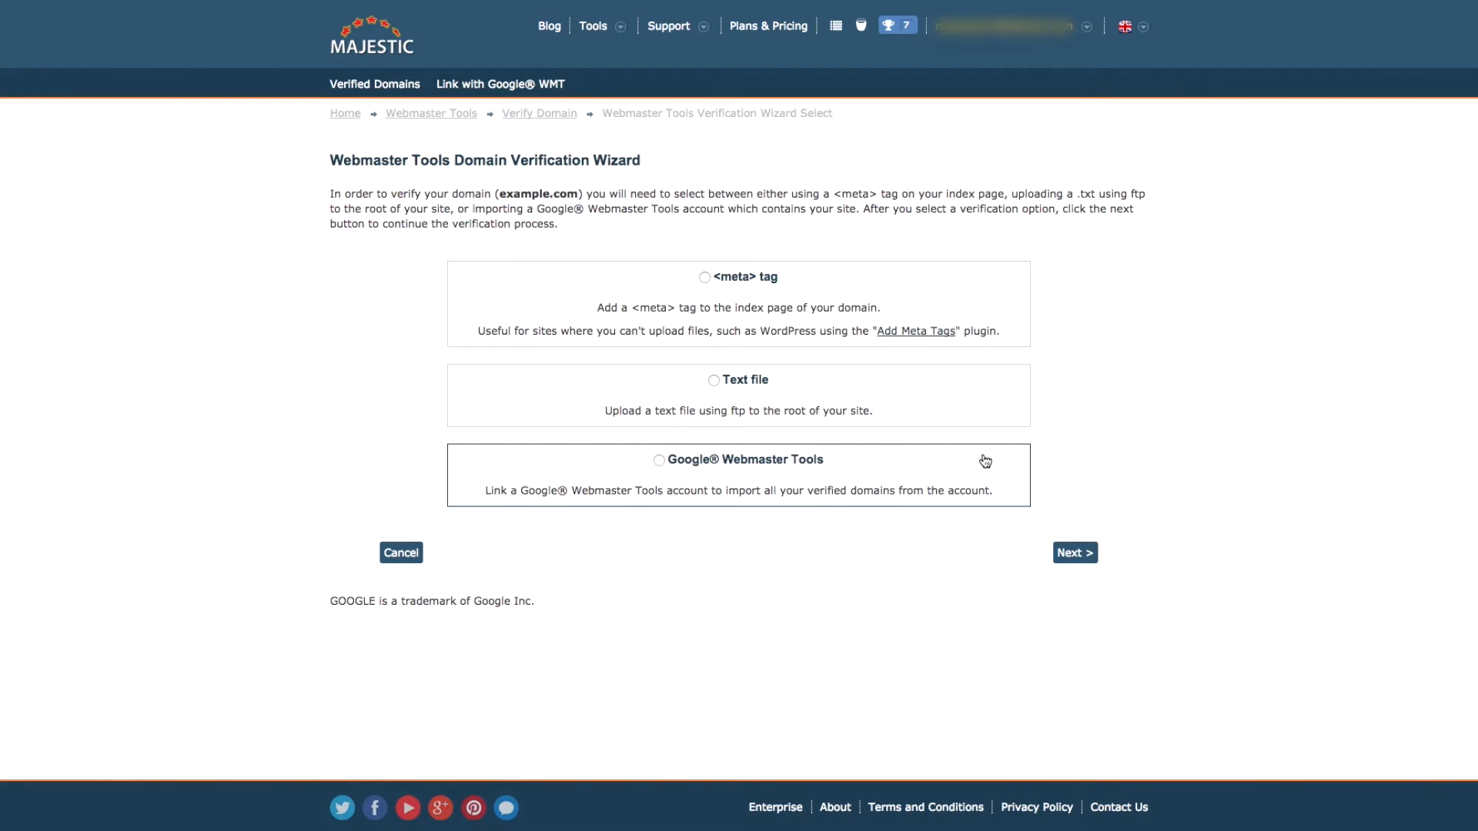
{"action": "mouse_move", "coordinate": [1108, 433]}
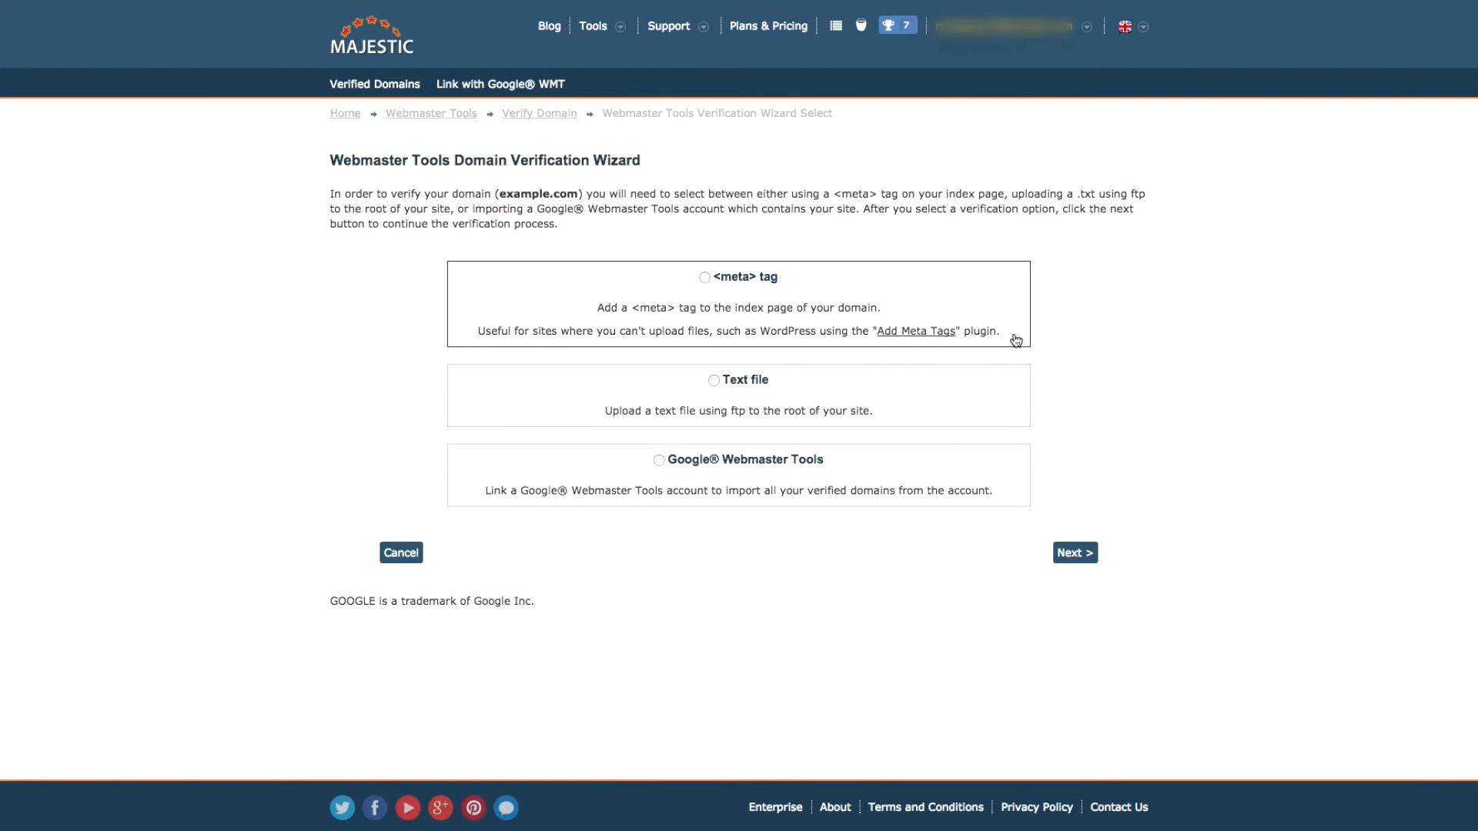
Step: Try the meta tag and text file options, then settle on Google Webmaster Tools verification
{"action": "left_click", "coordinate": [704, 277]}
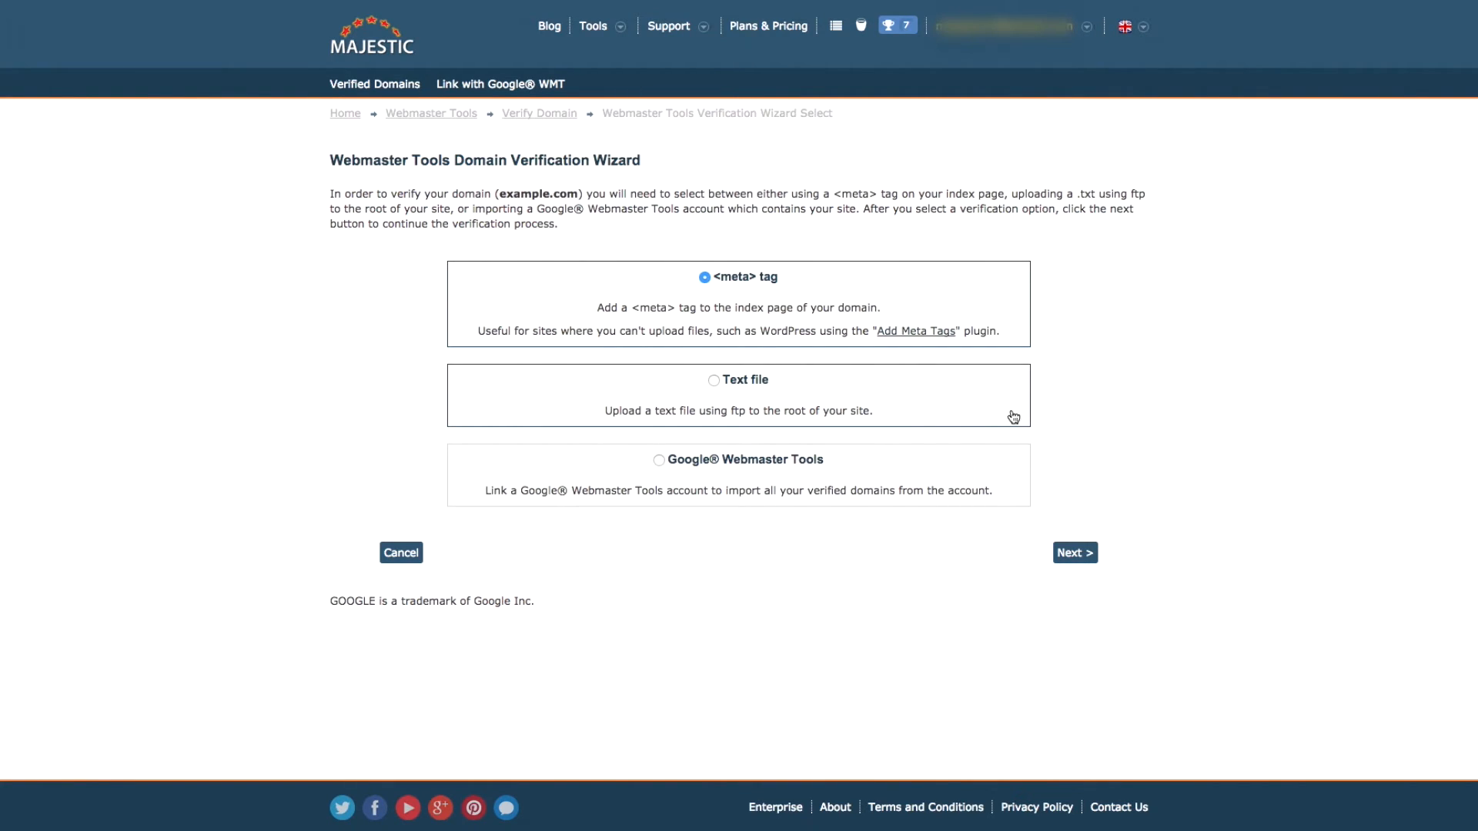
{"action": "left_click", "coordinate": [713, 380]}
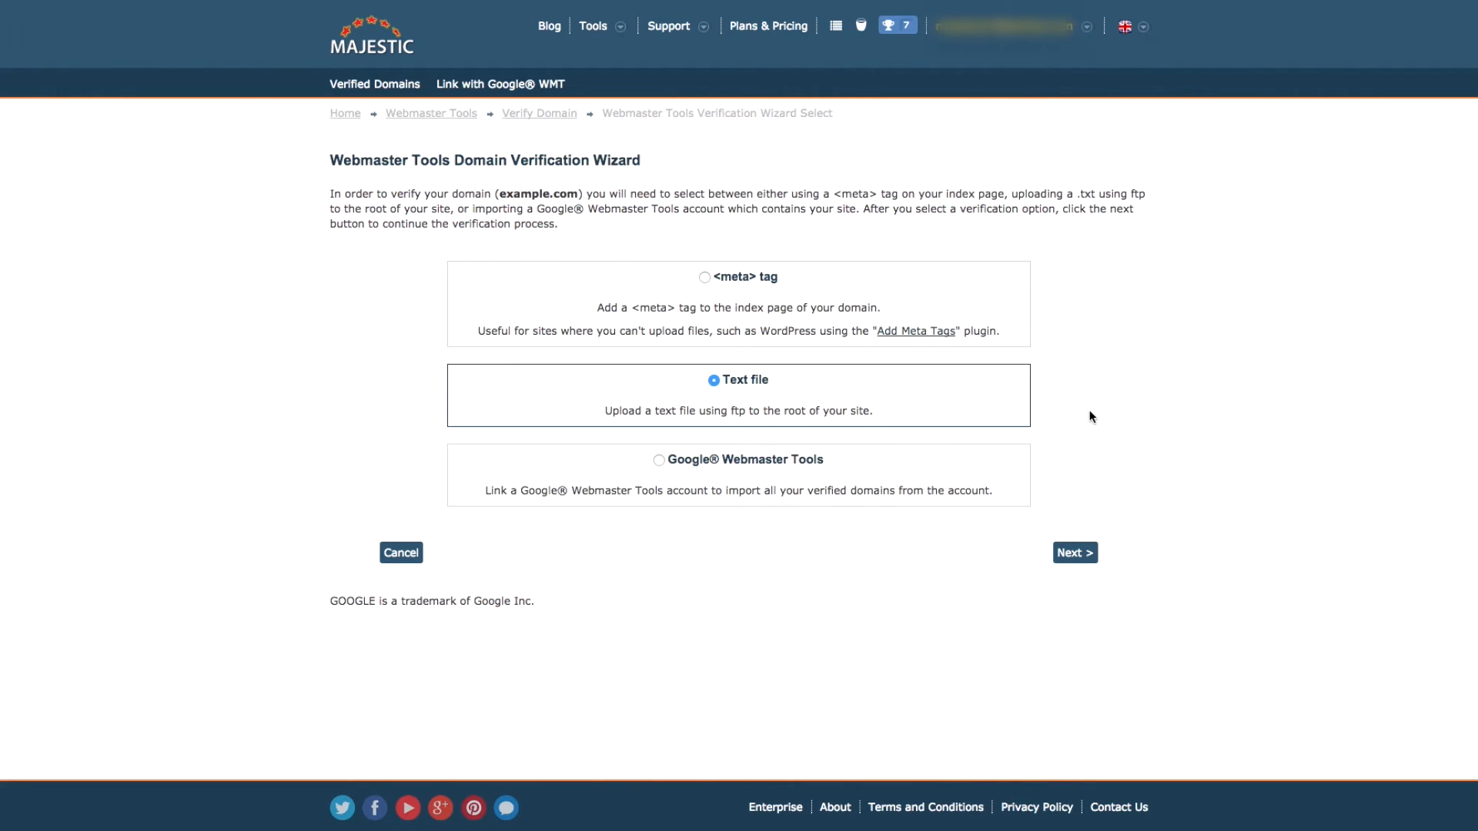
{"action": "mouse_move", "coordinate": [994, 463]}
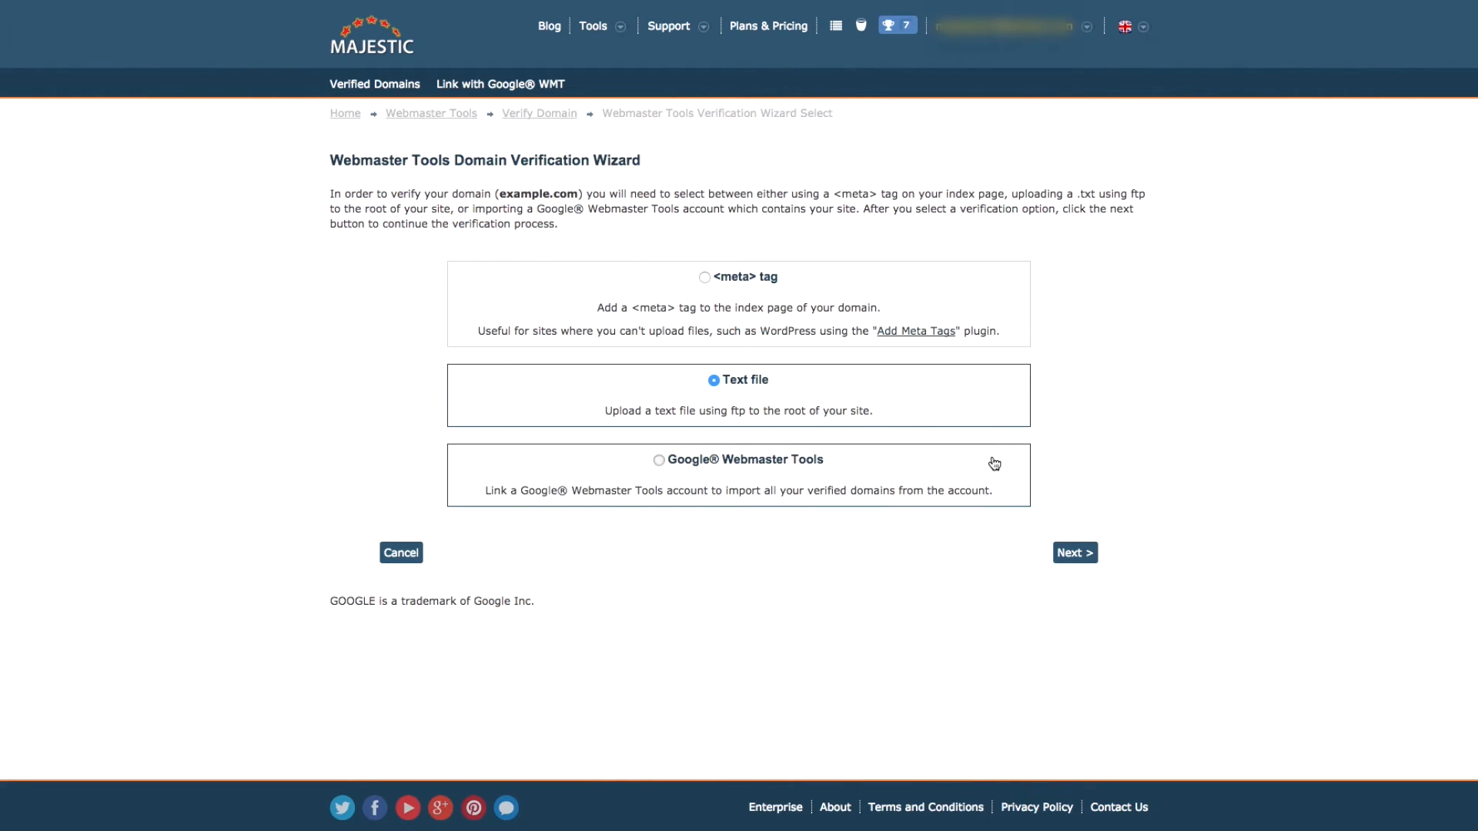
{"action": "left_click", "coordinate": [659, 459]}
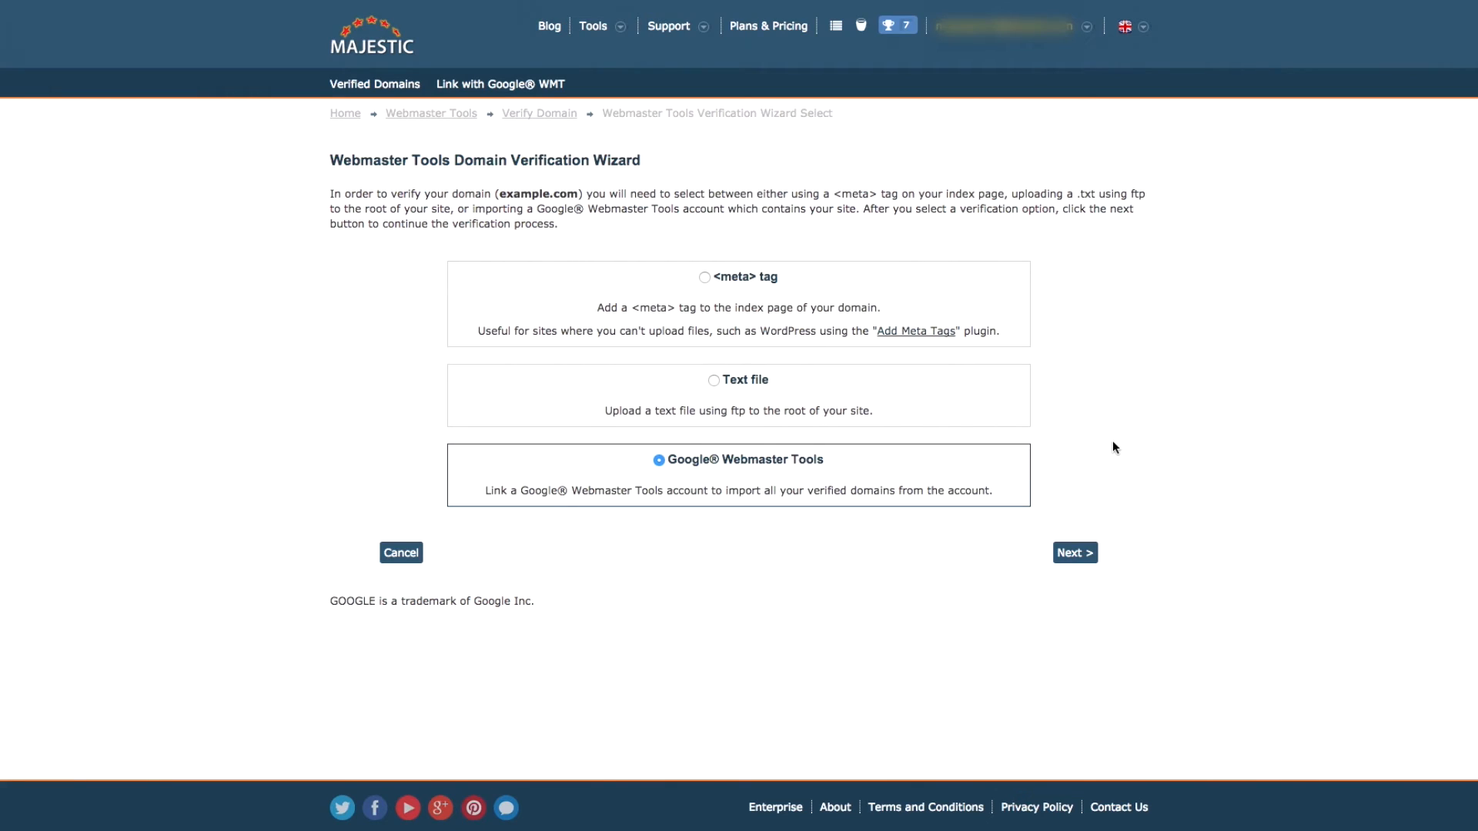
{"action": "mouse_move", "coordinate": [1109, 448]}
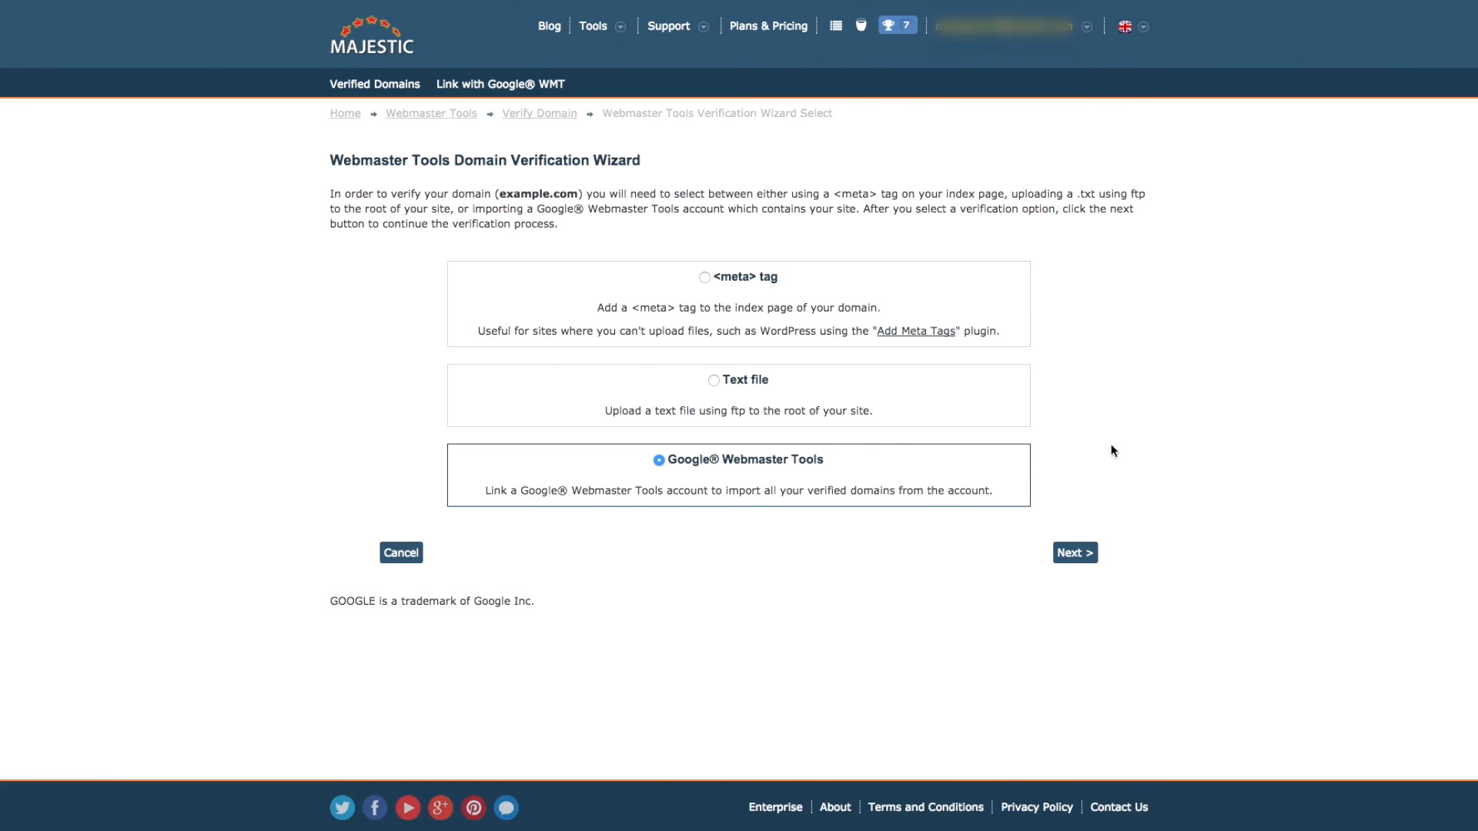
{"action": "left_click", "coordinate": [1075, 553]}
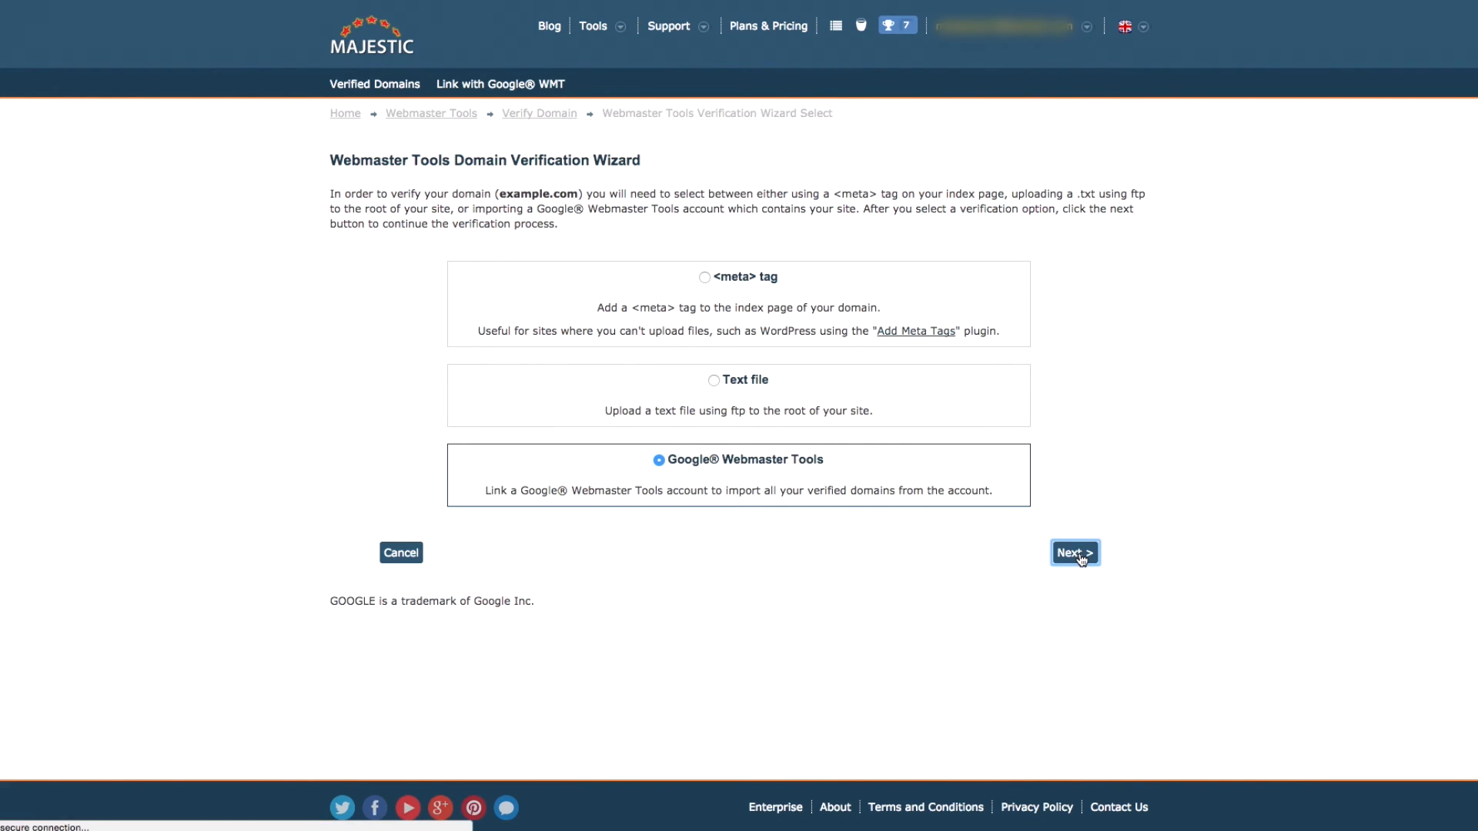
Step: Proceed with Next to the Authenticate a Google Account step of the wizard
{"action": "left_click", "coordinate": [1073, 552]}
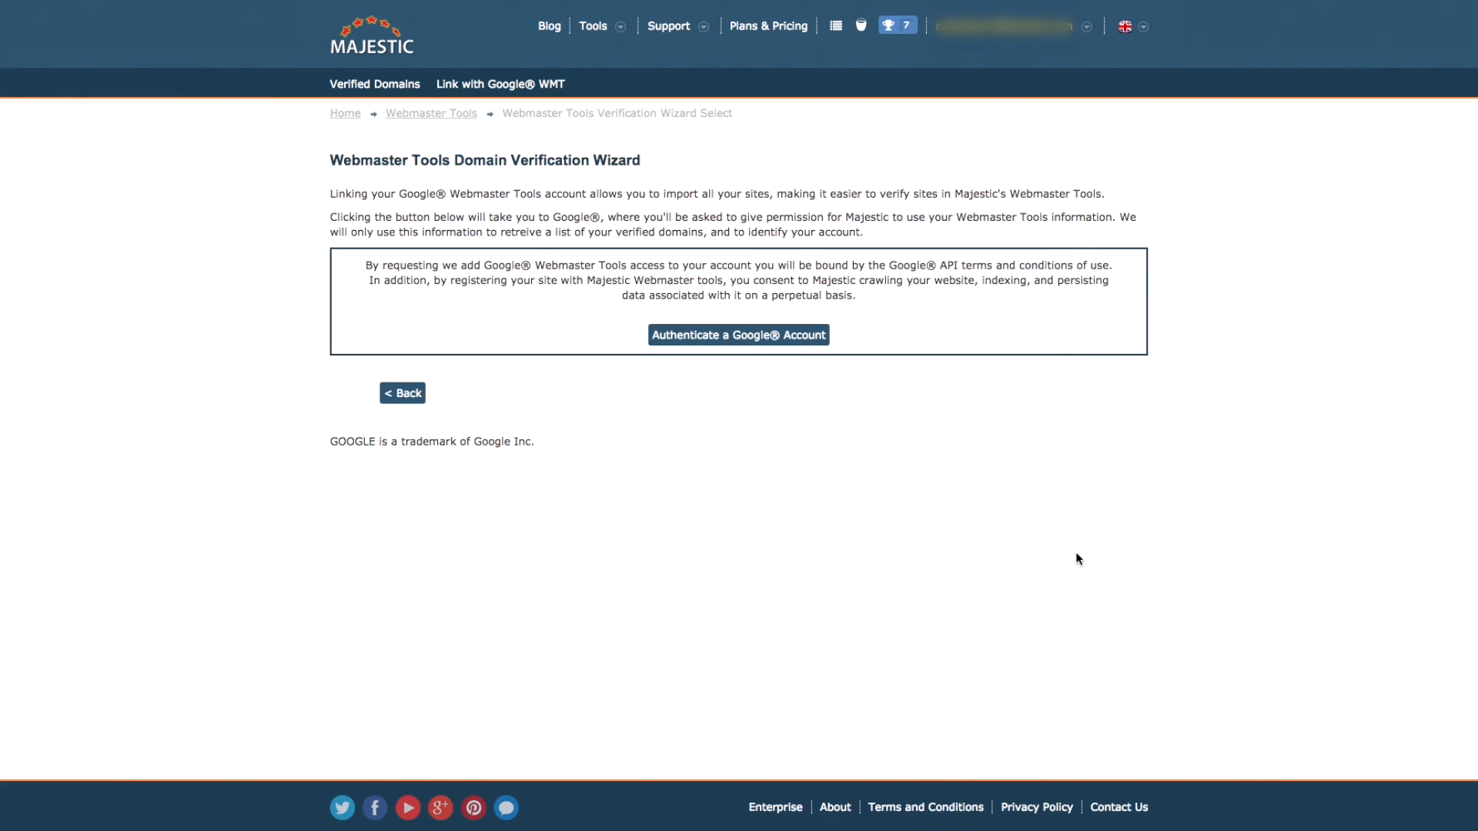
{"action": "mouse_move", "coordinate": [1147, 747]}
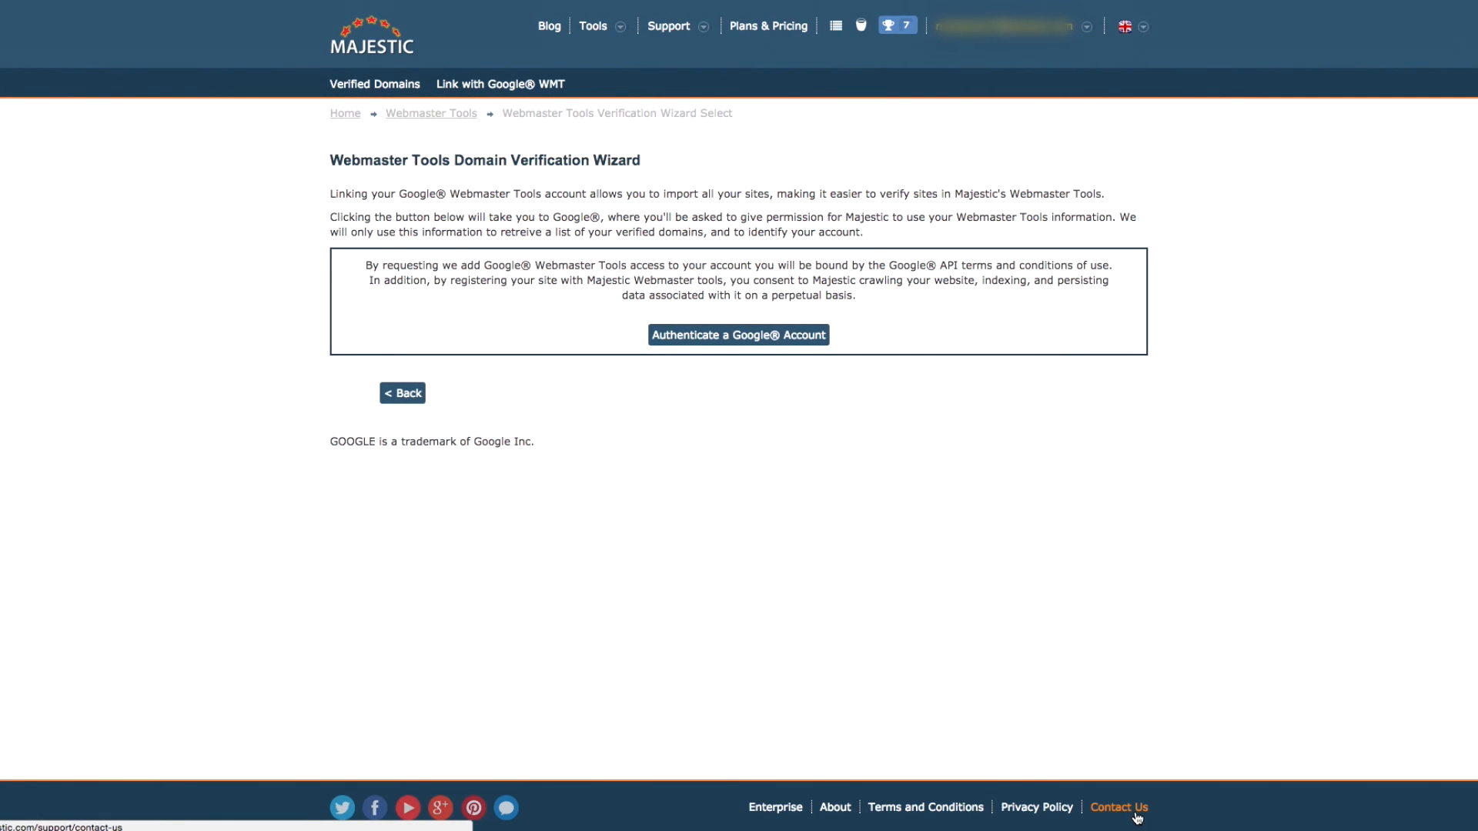
{"action": "mouse_move", "coordinate": [1168, 819]}
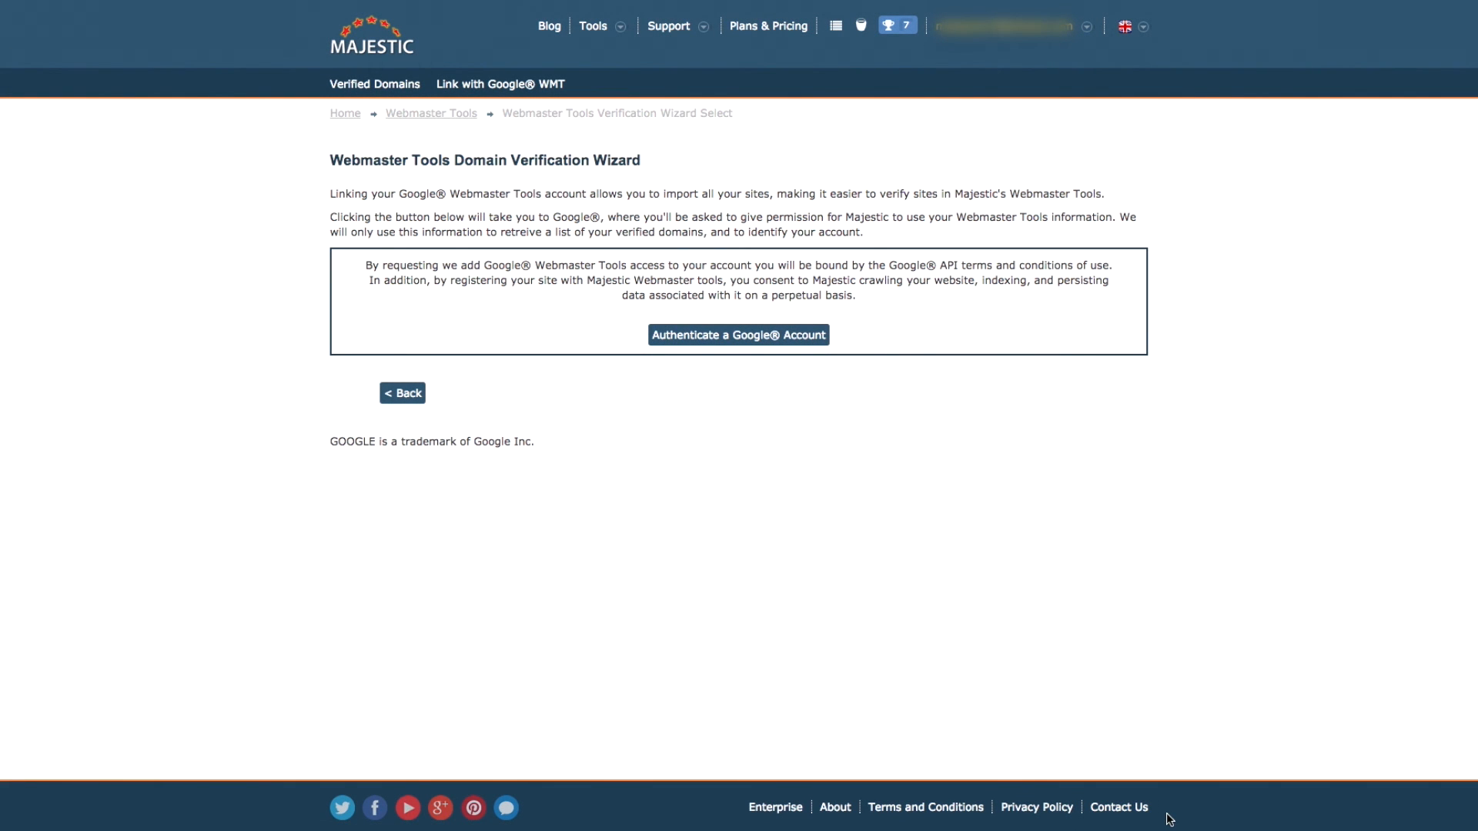